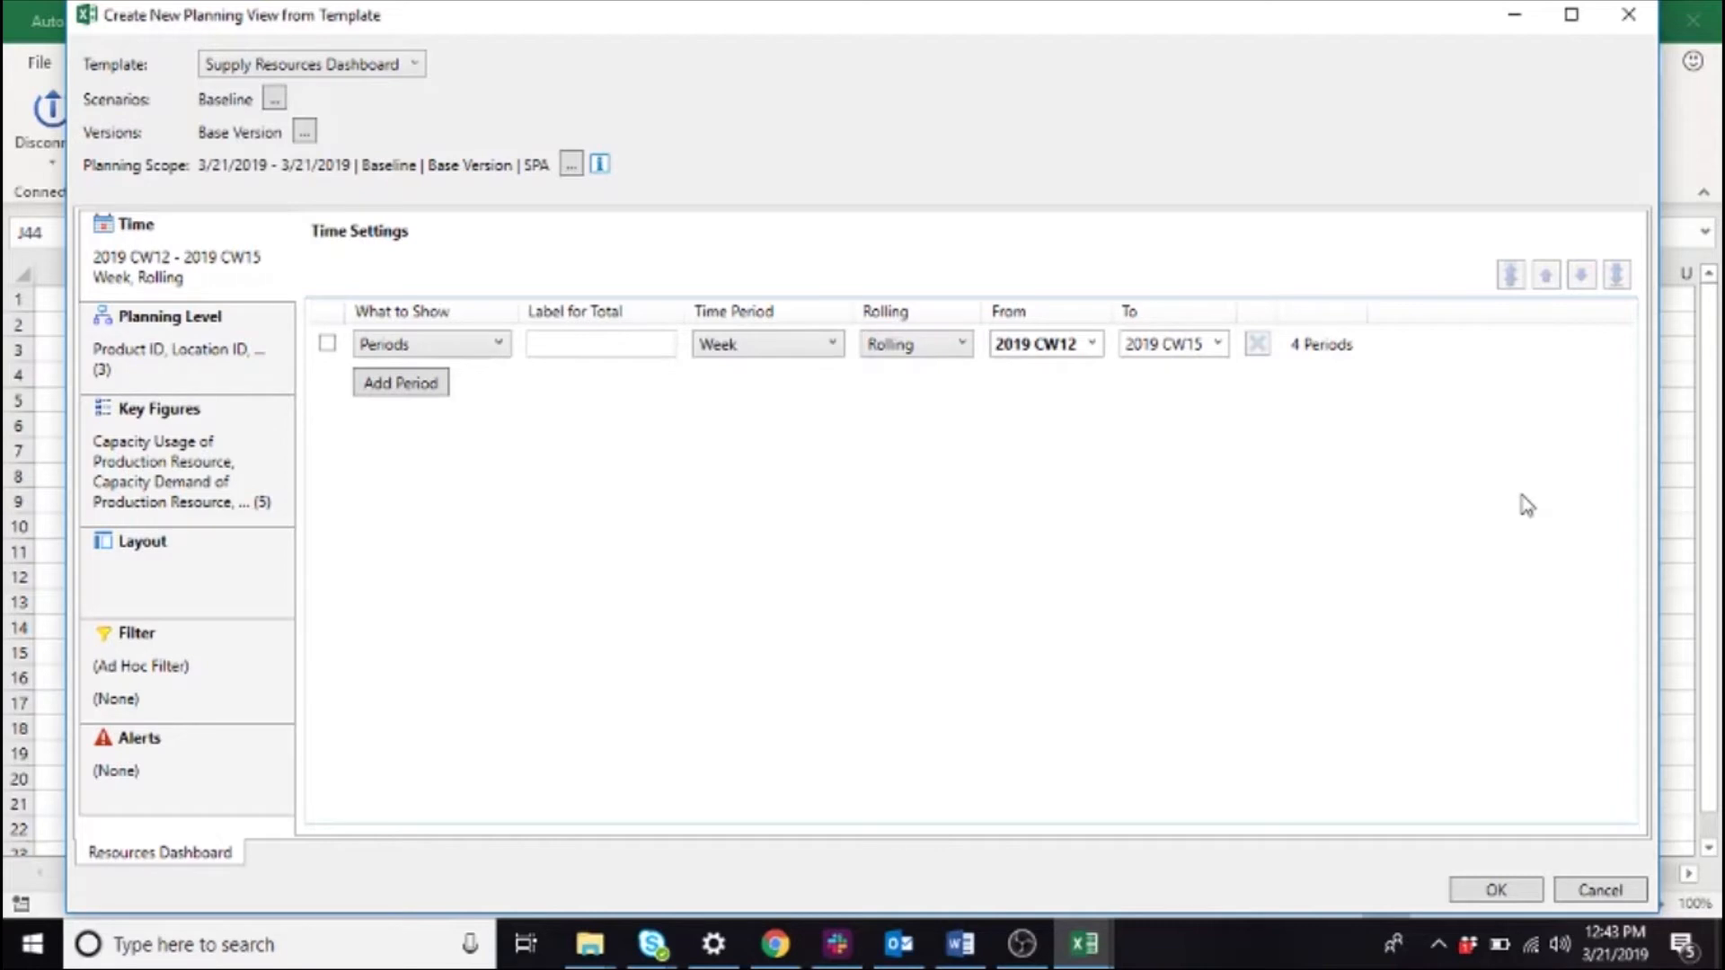
mouse_move(438, 144)
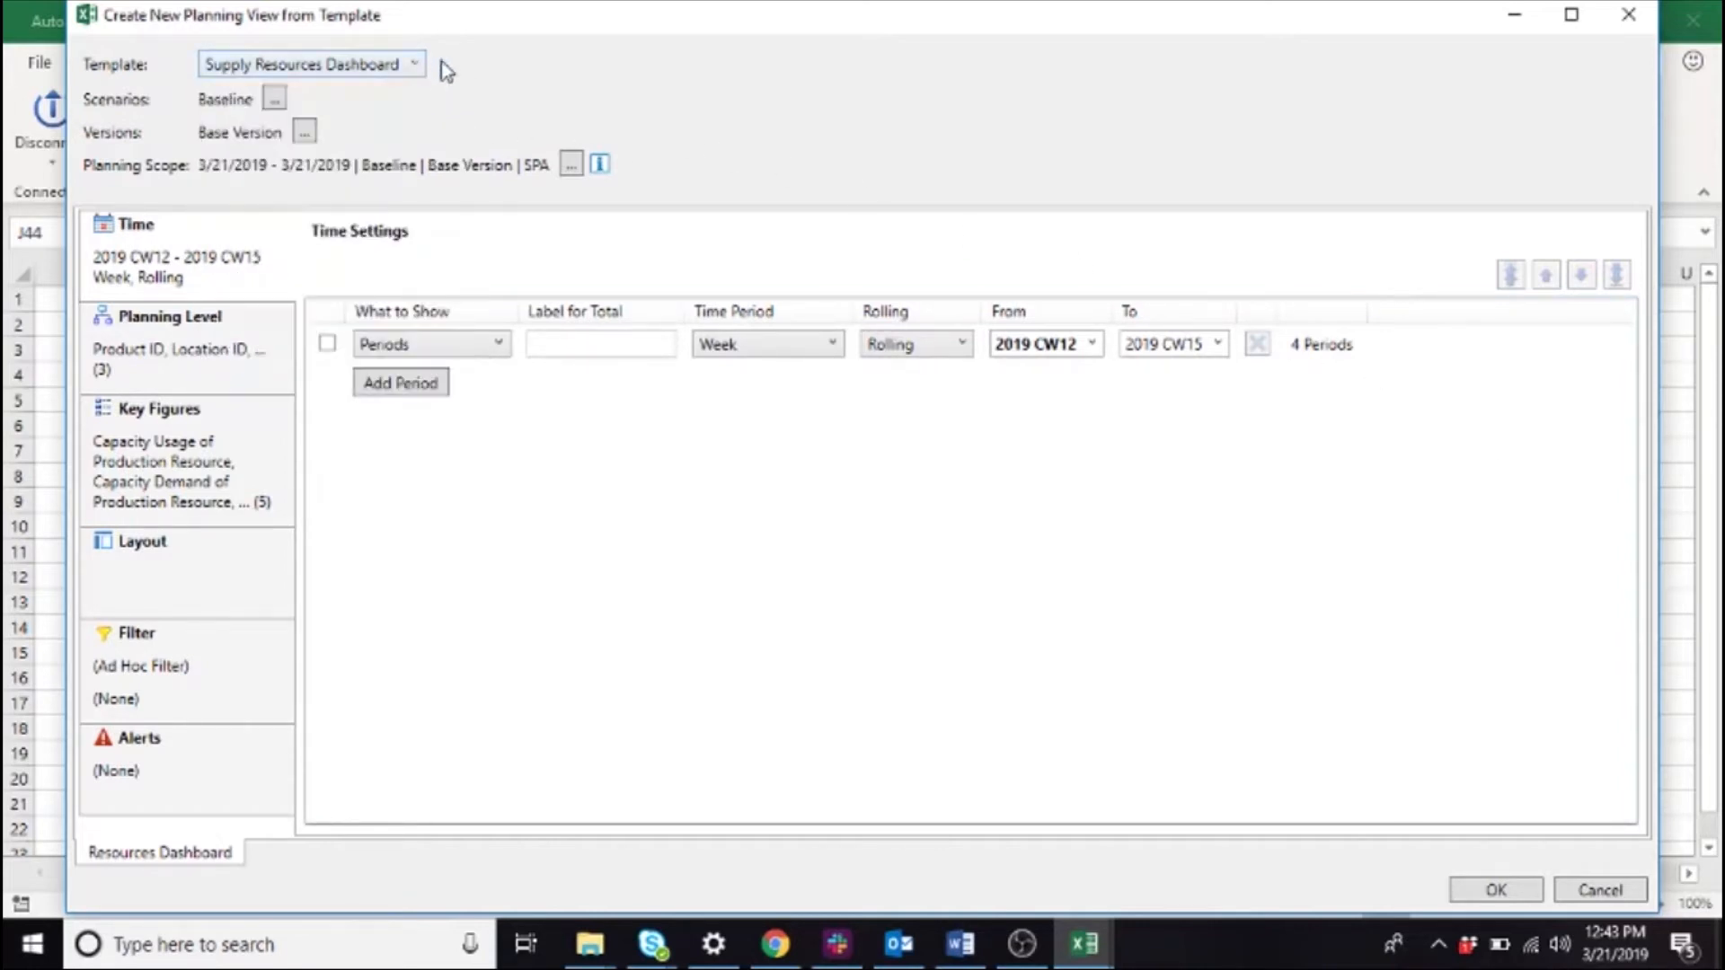
mouse_move(579, 469)
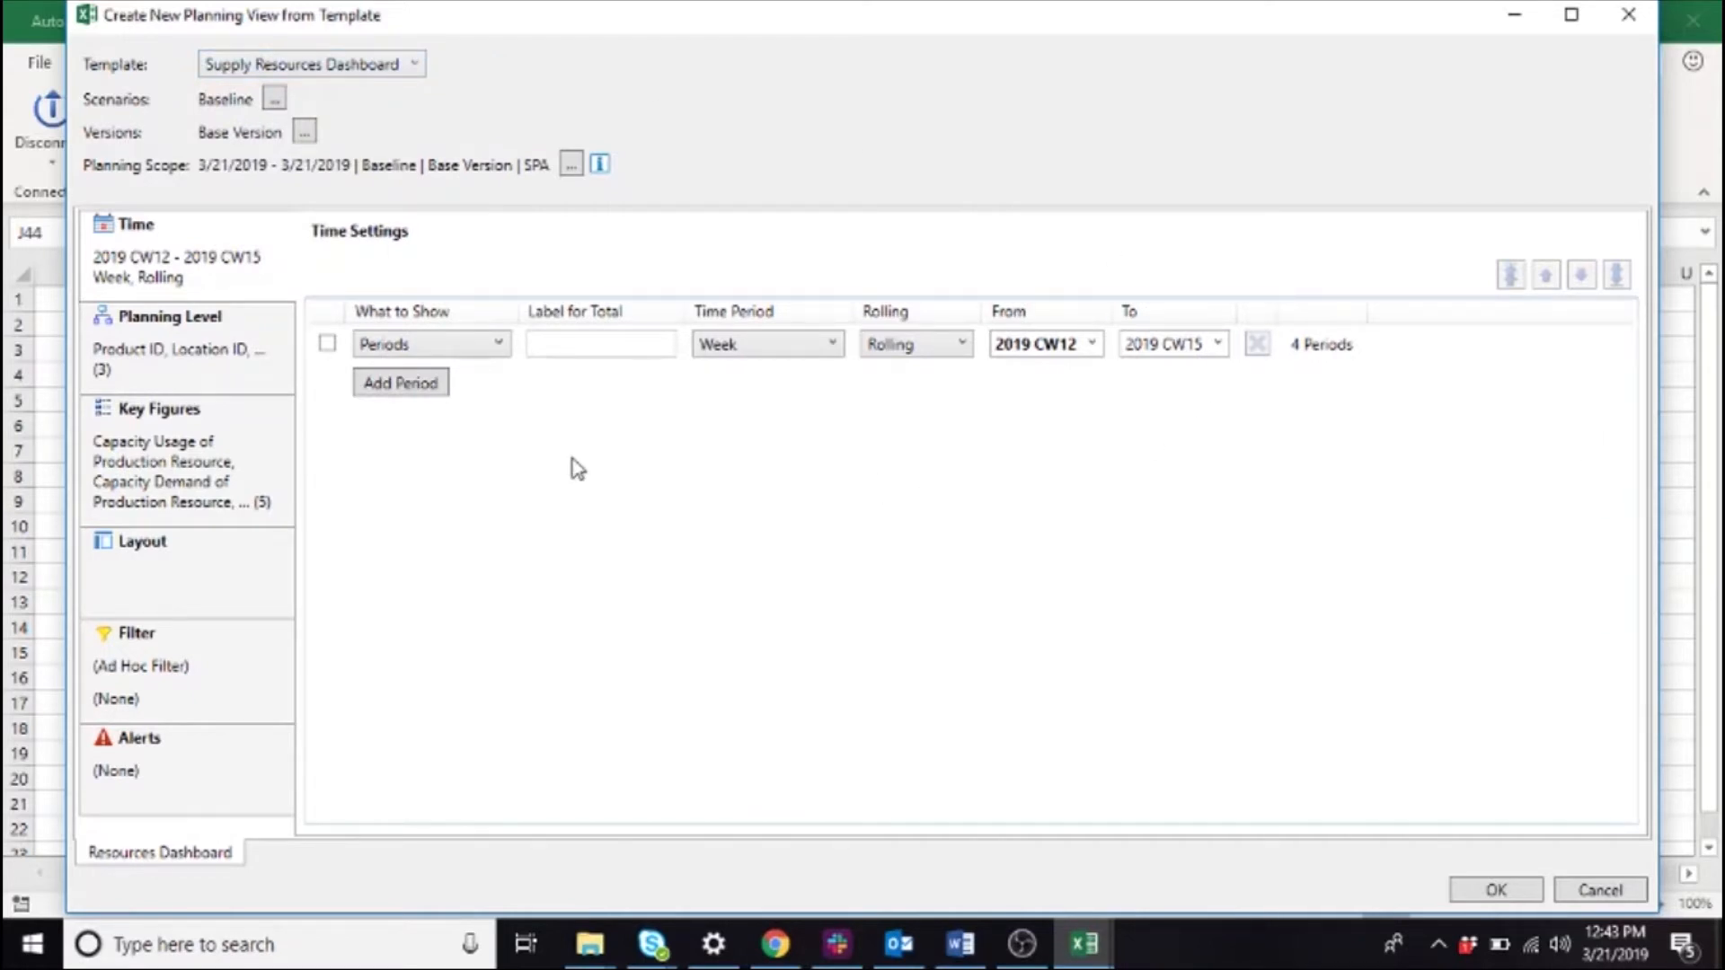
mouse_move(600, 454)
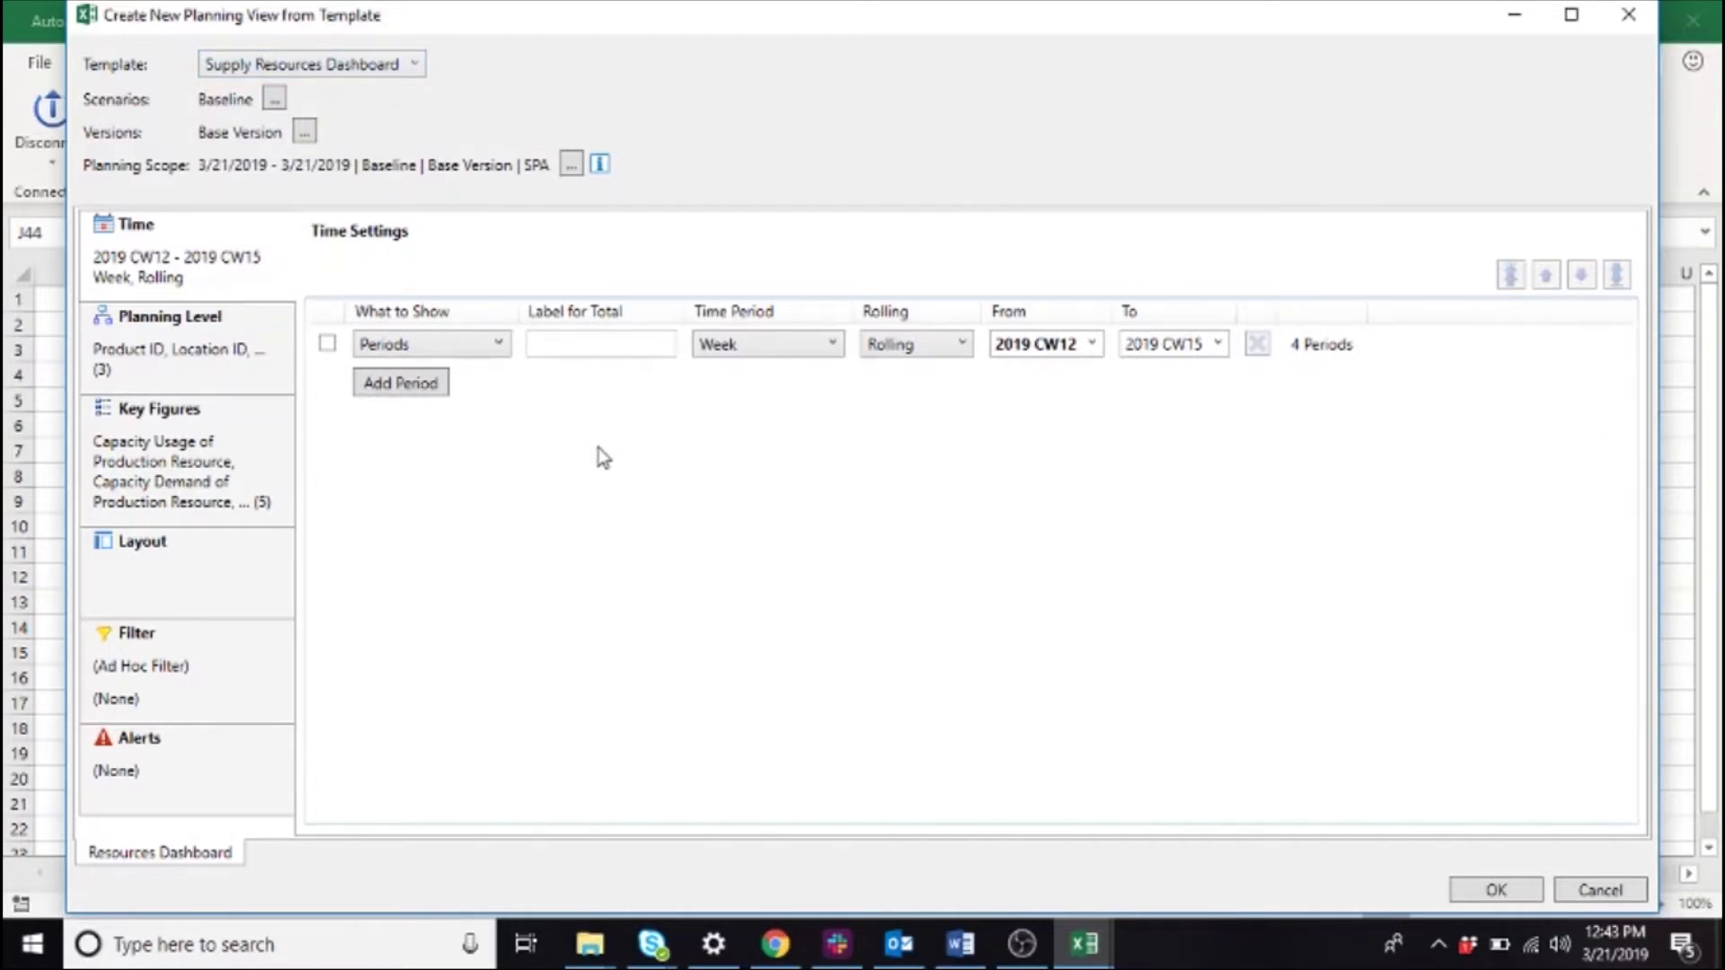
mouse_move(864, 585)
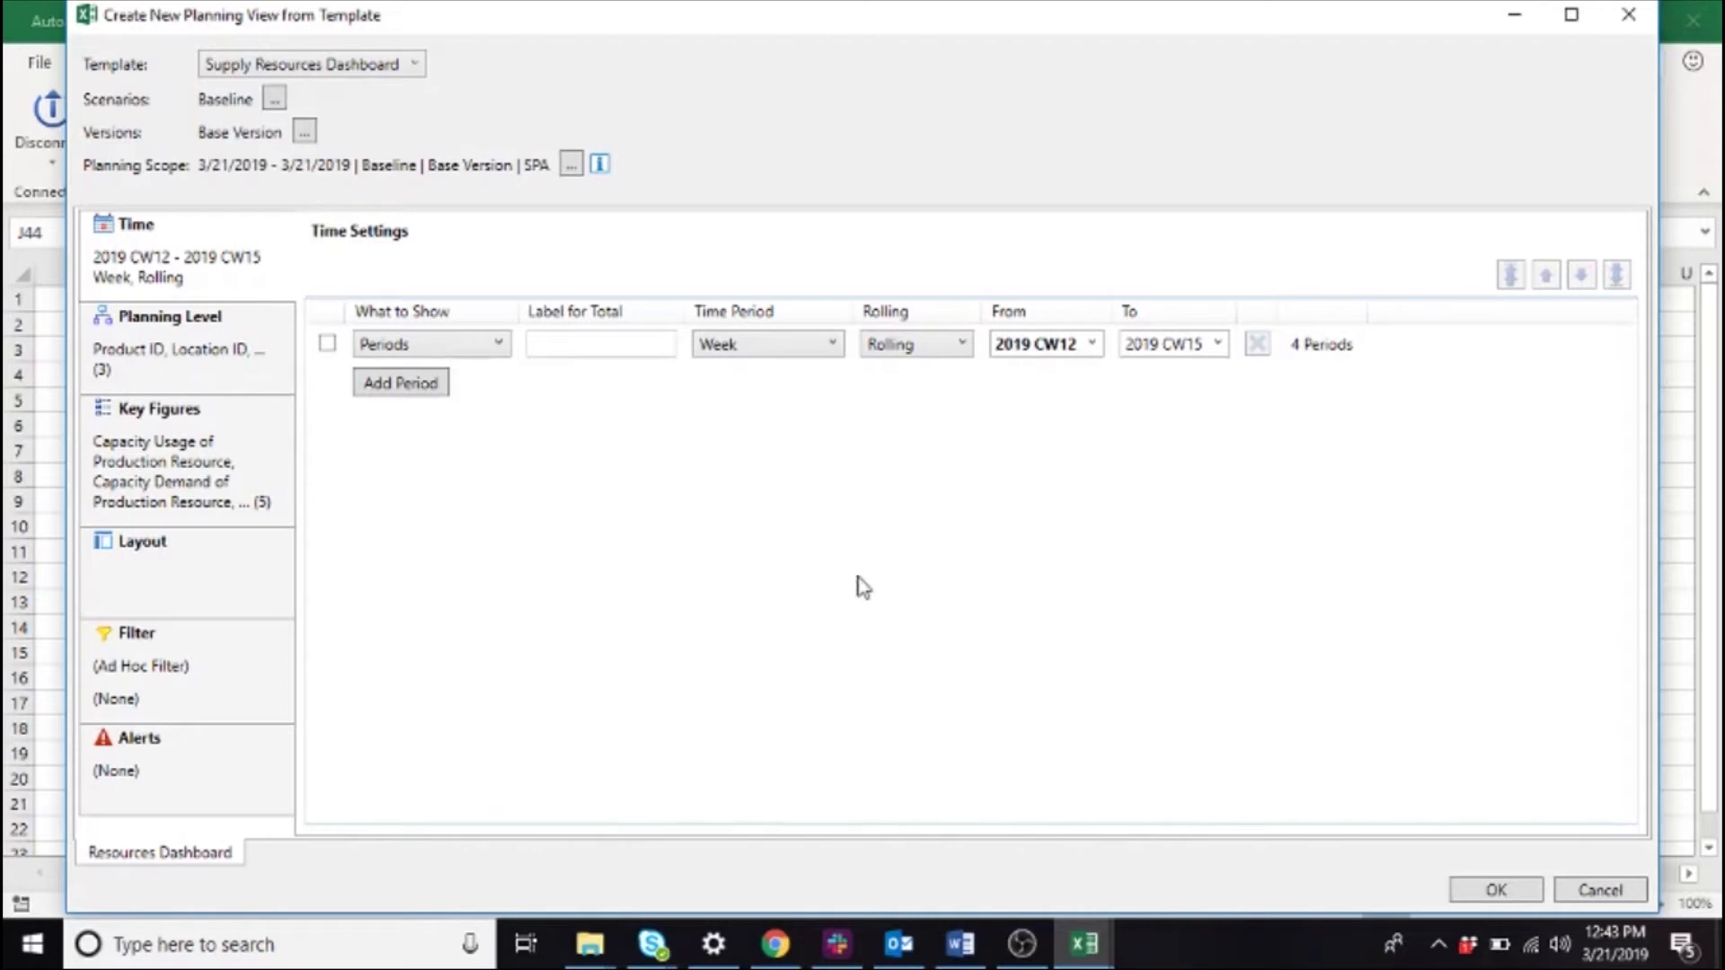
mouse_move(1074, 435)
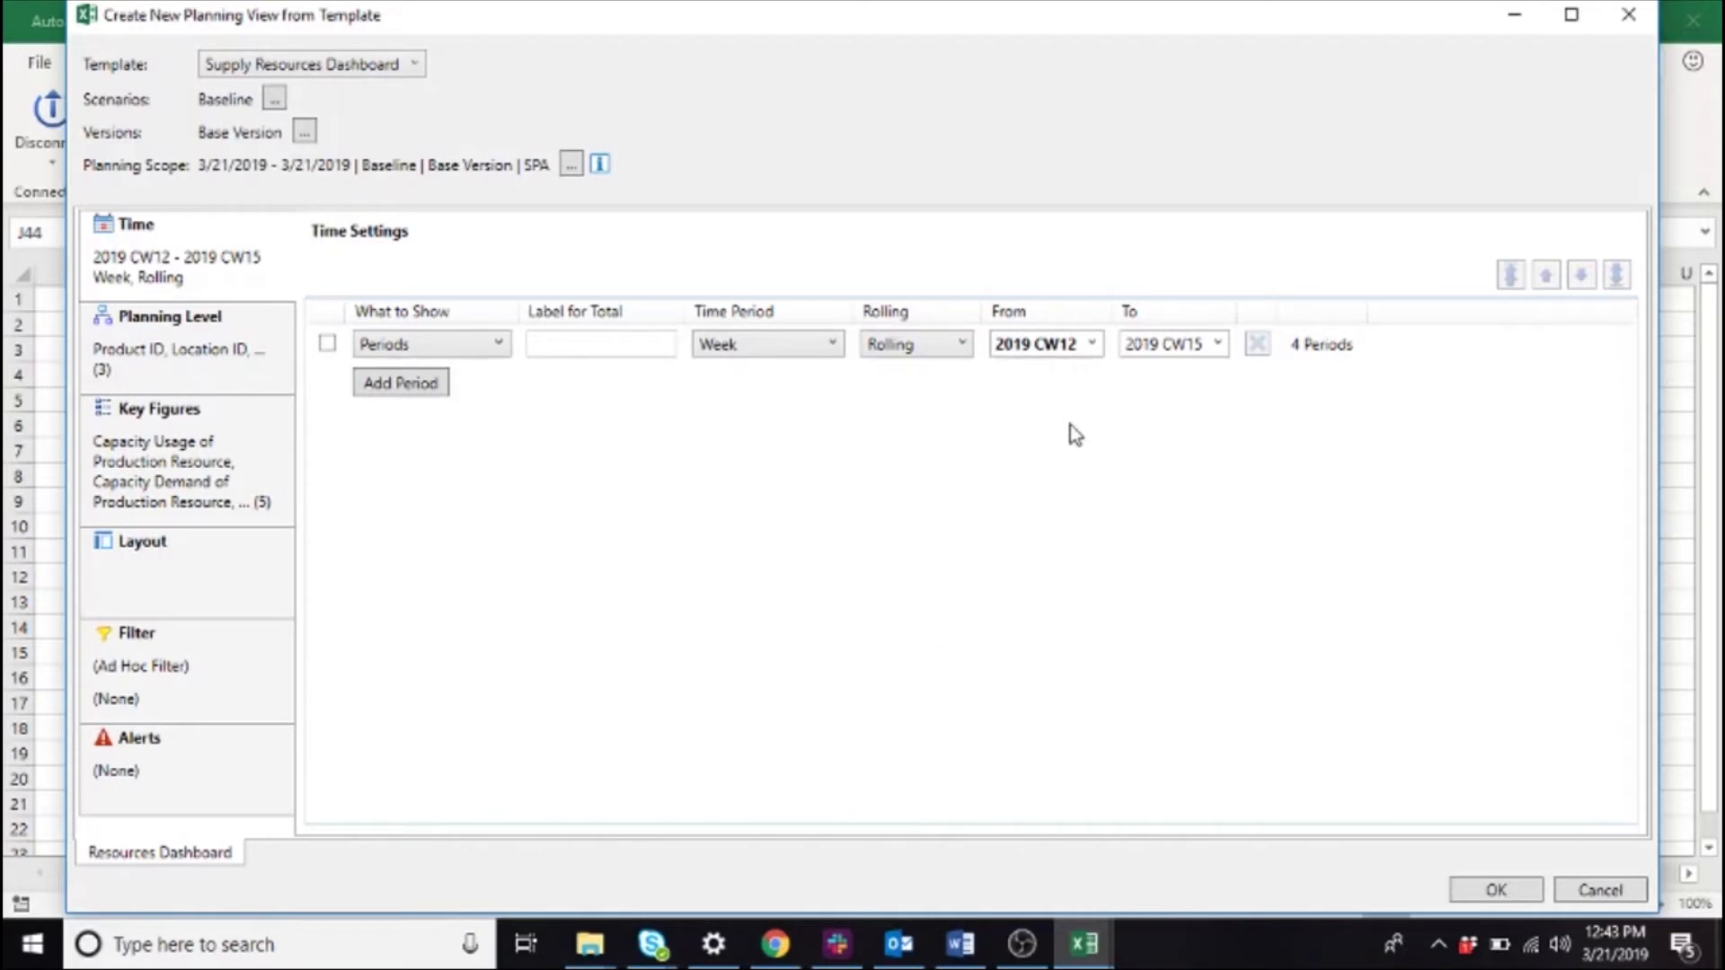
mouse_move(1130, 459)
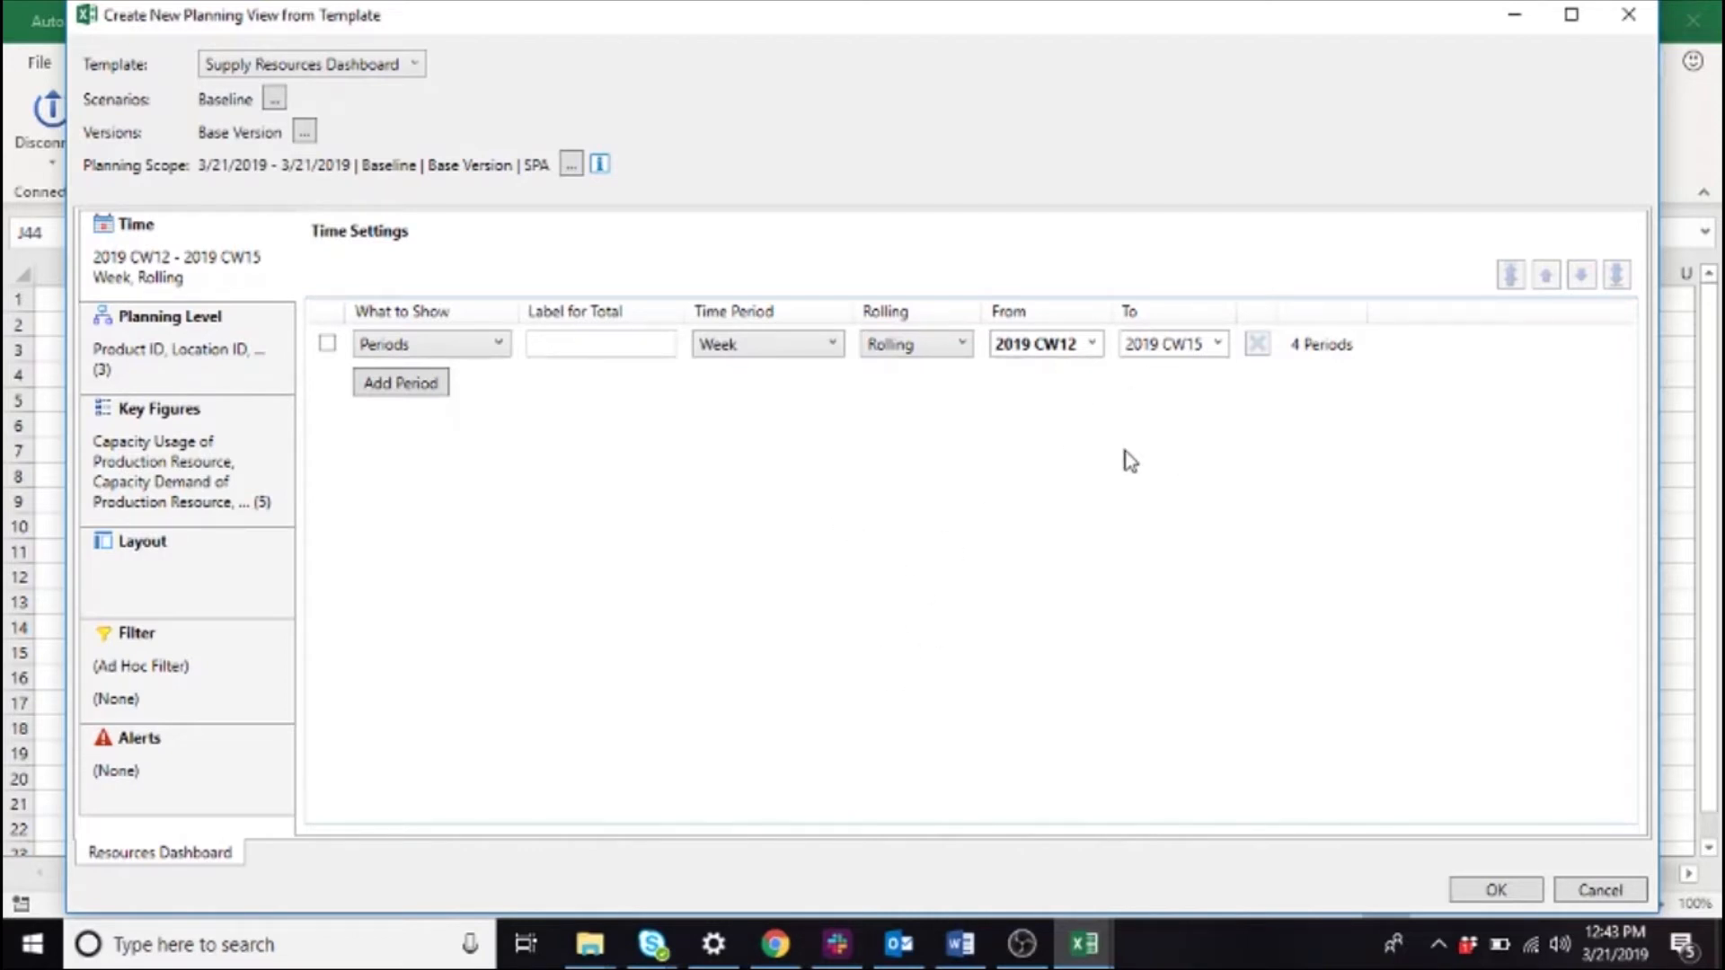
mouse_move(782, 631)
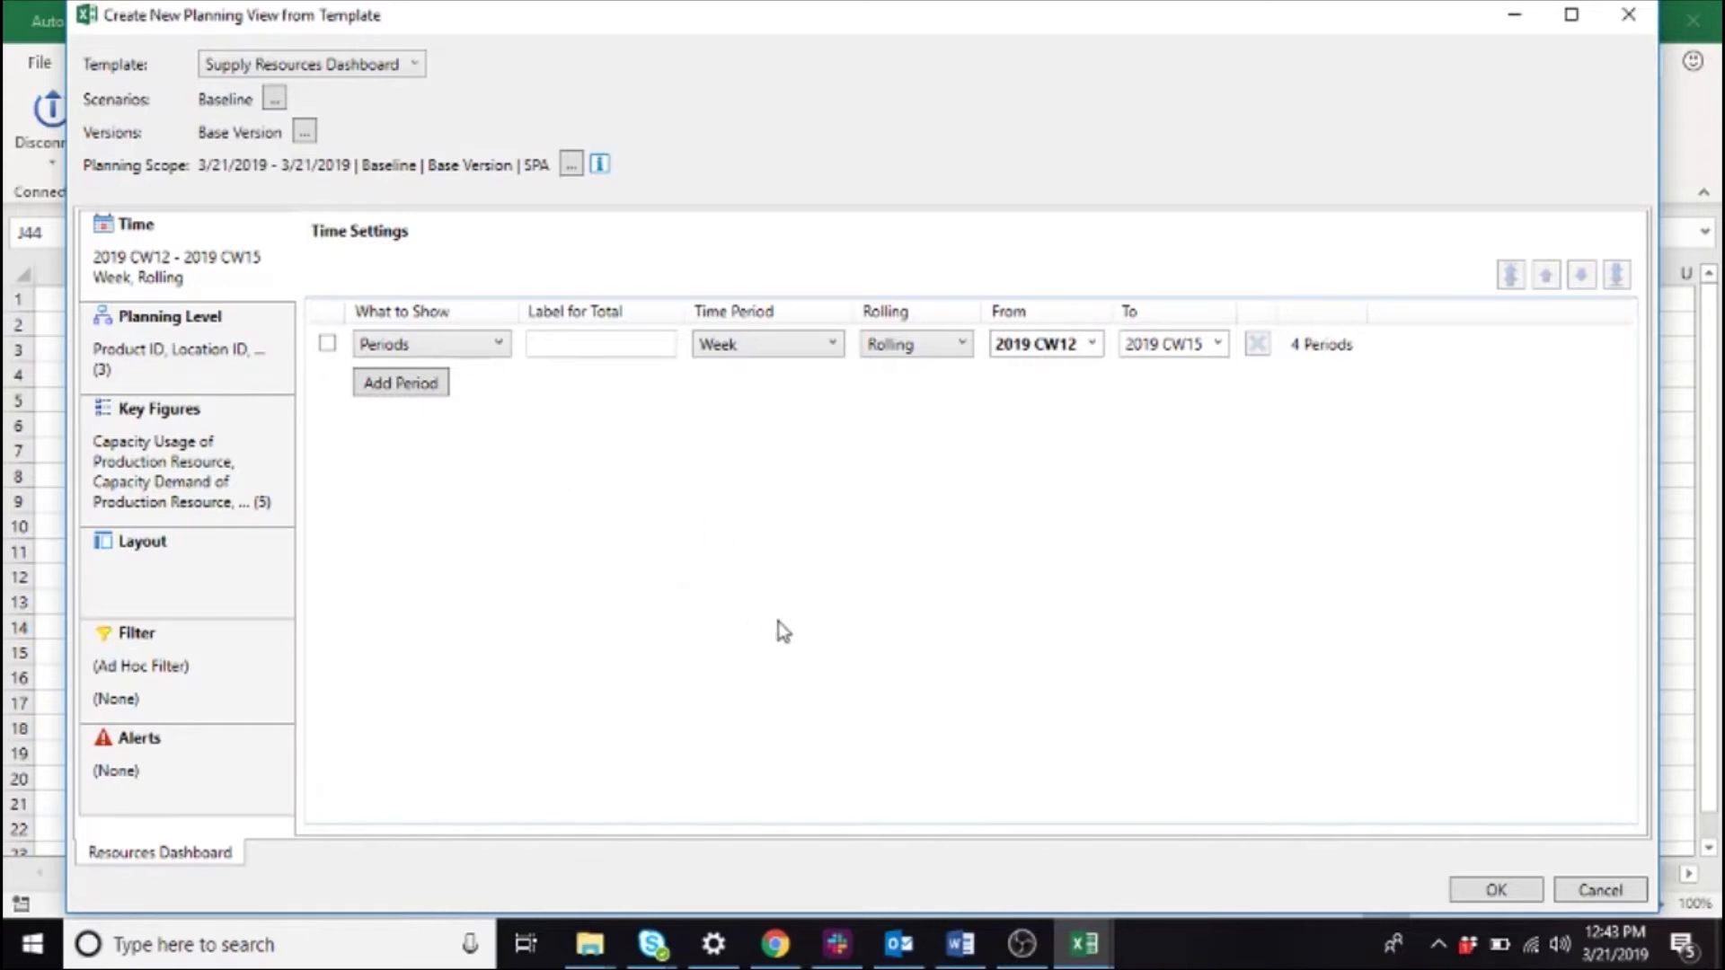
- Review the Location ID and Resource ID filters, then confirm to create the planning view
left_click(135, 633)
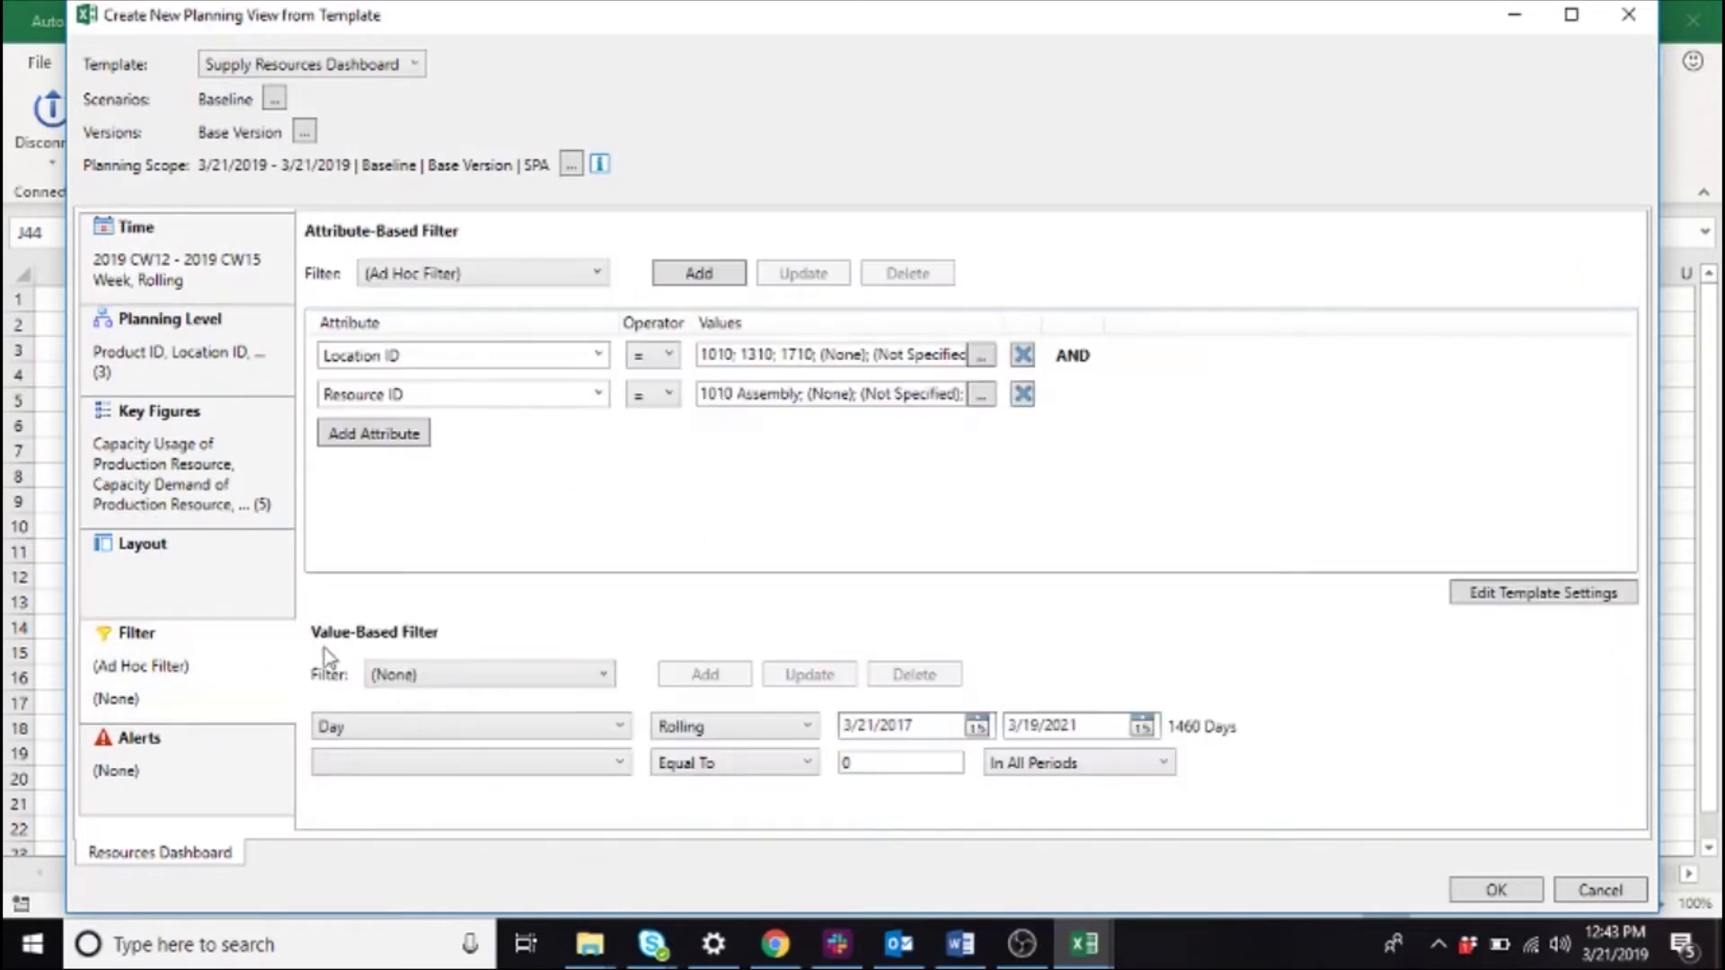
mouse_move(1233, 528)
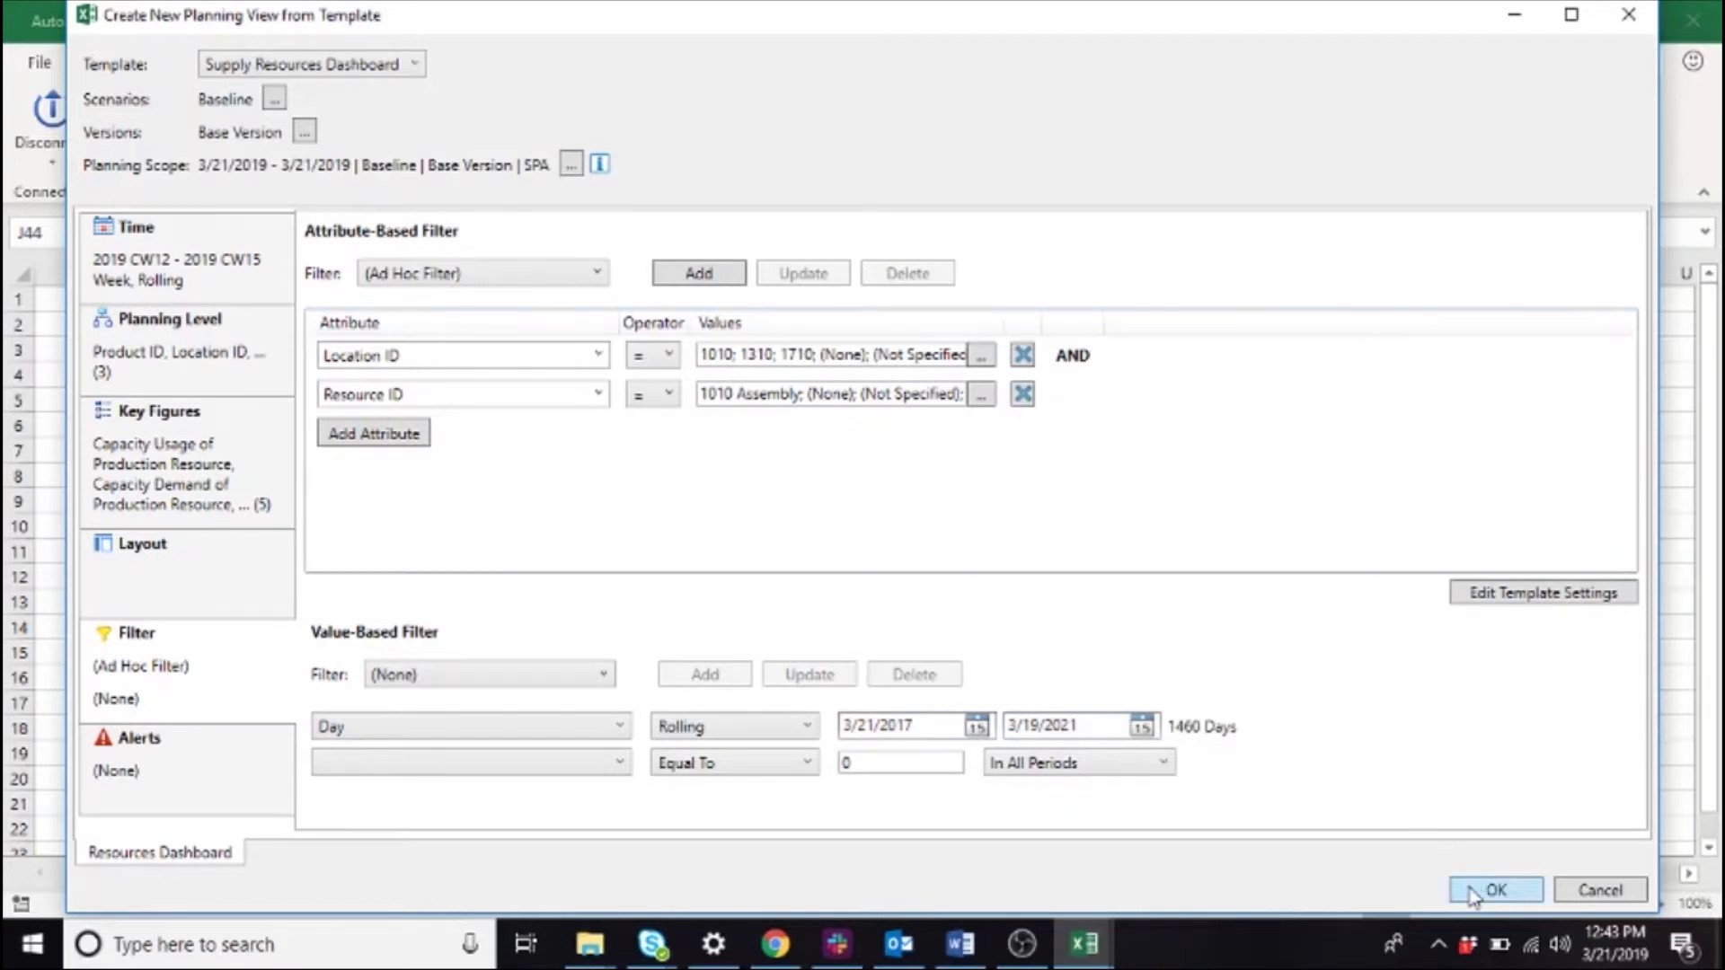
left_click(1493, 890)
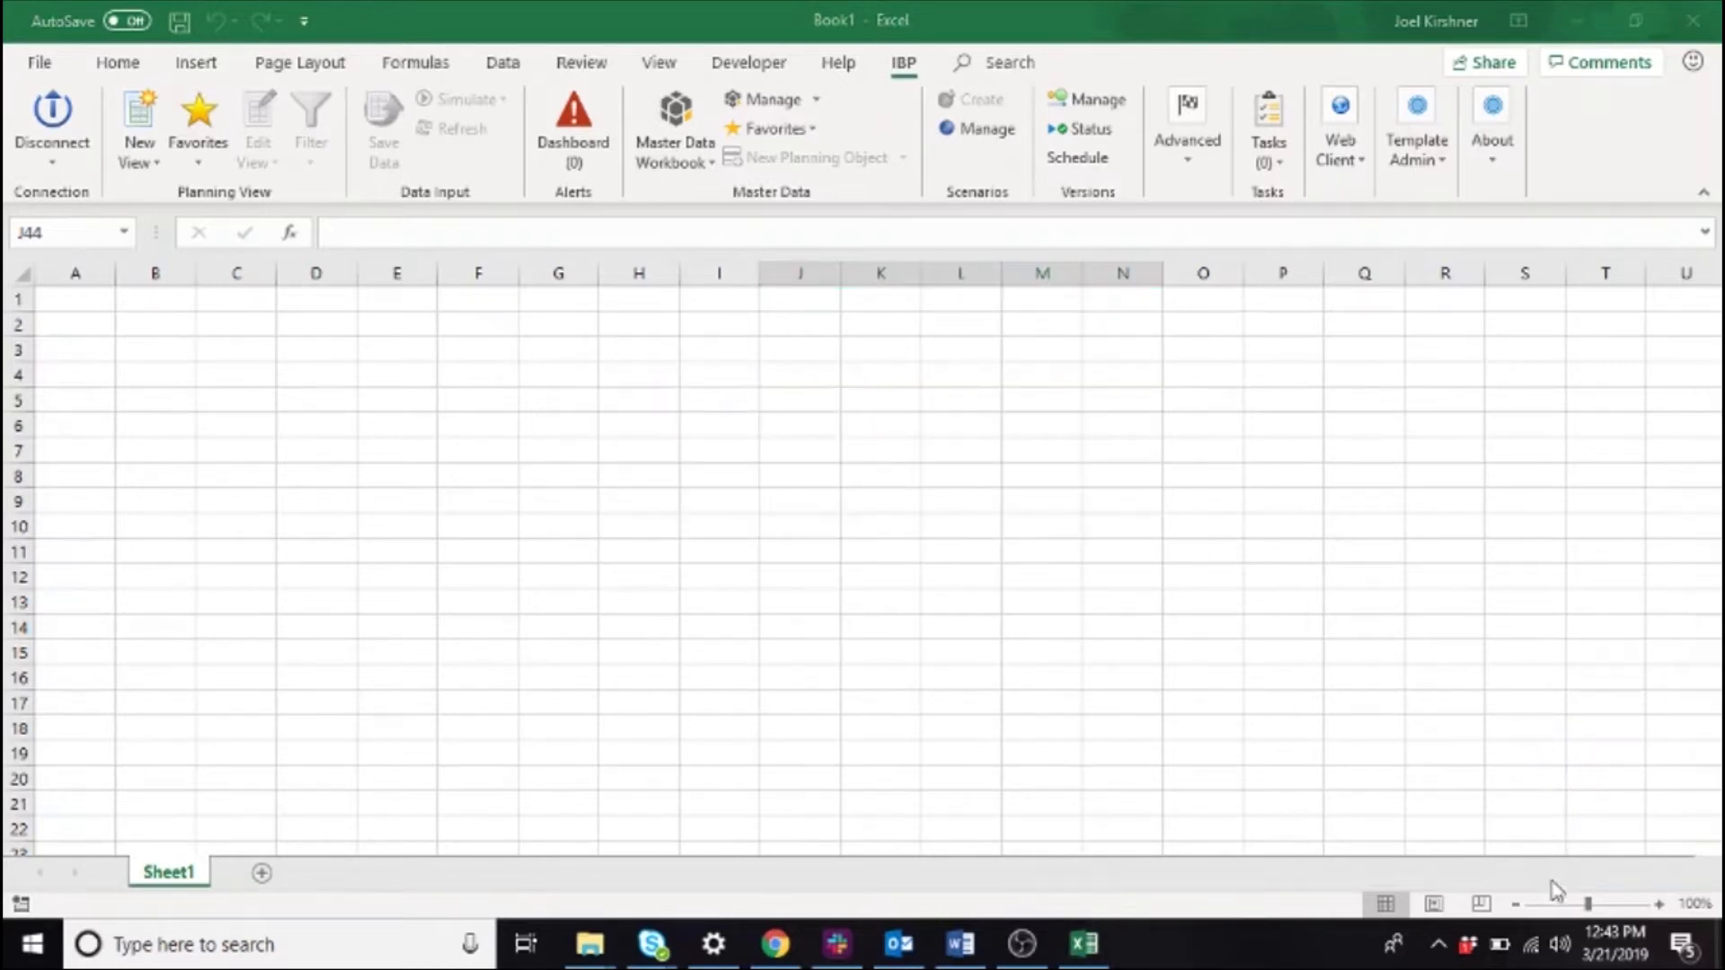
- Filter the dashboard's capacity and receipts charts by selecting locations in the Location ID slicer
left_click(138, 126)
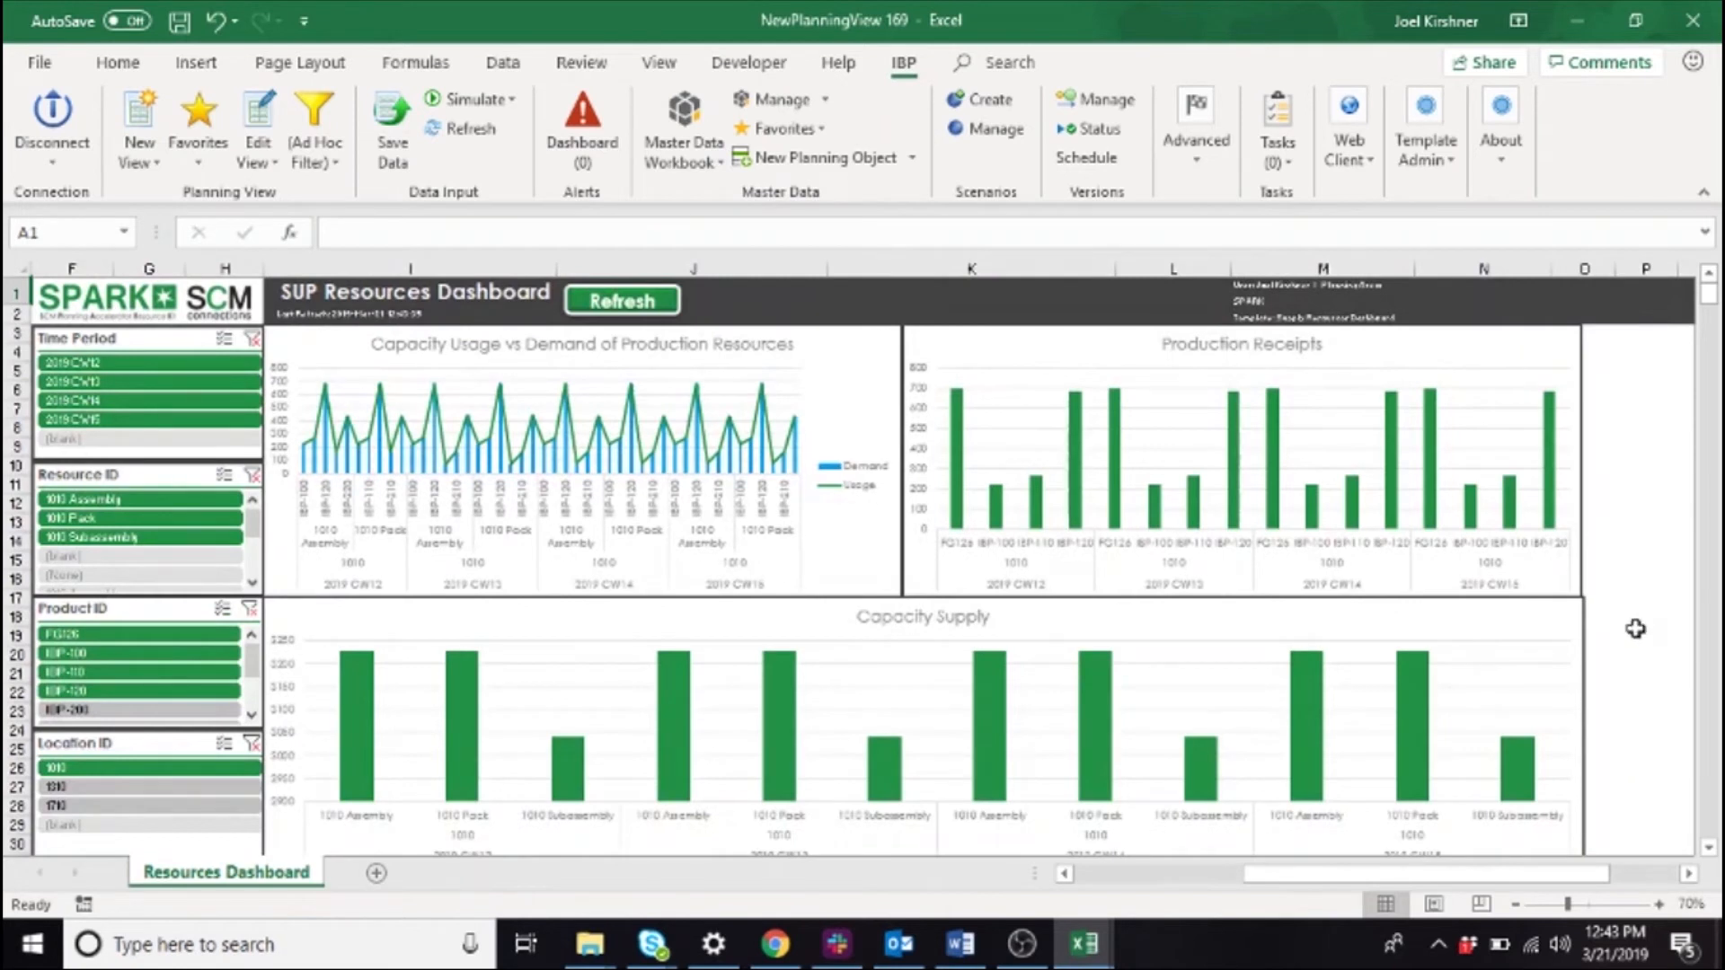
mouse_move(1622, 643)
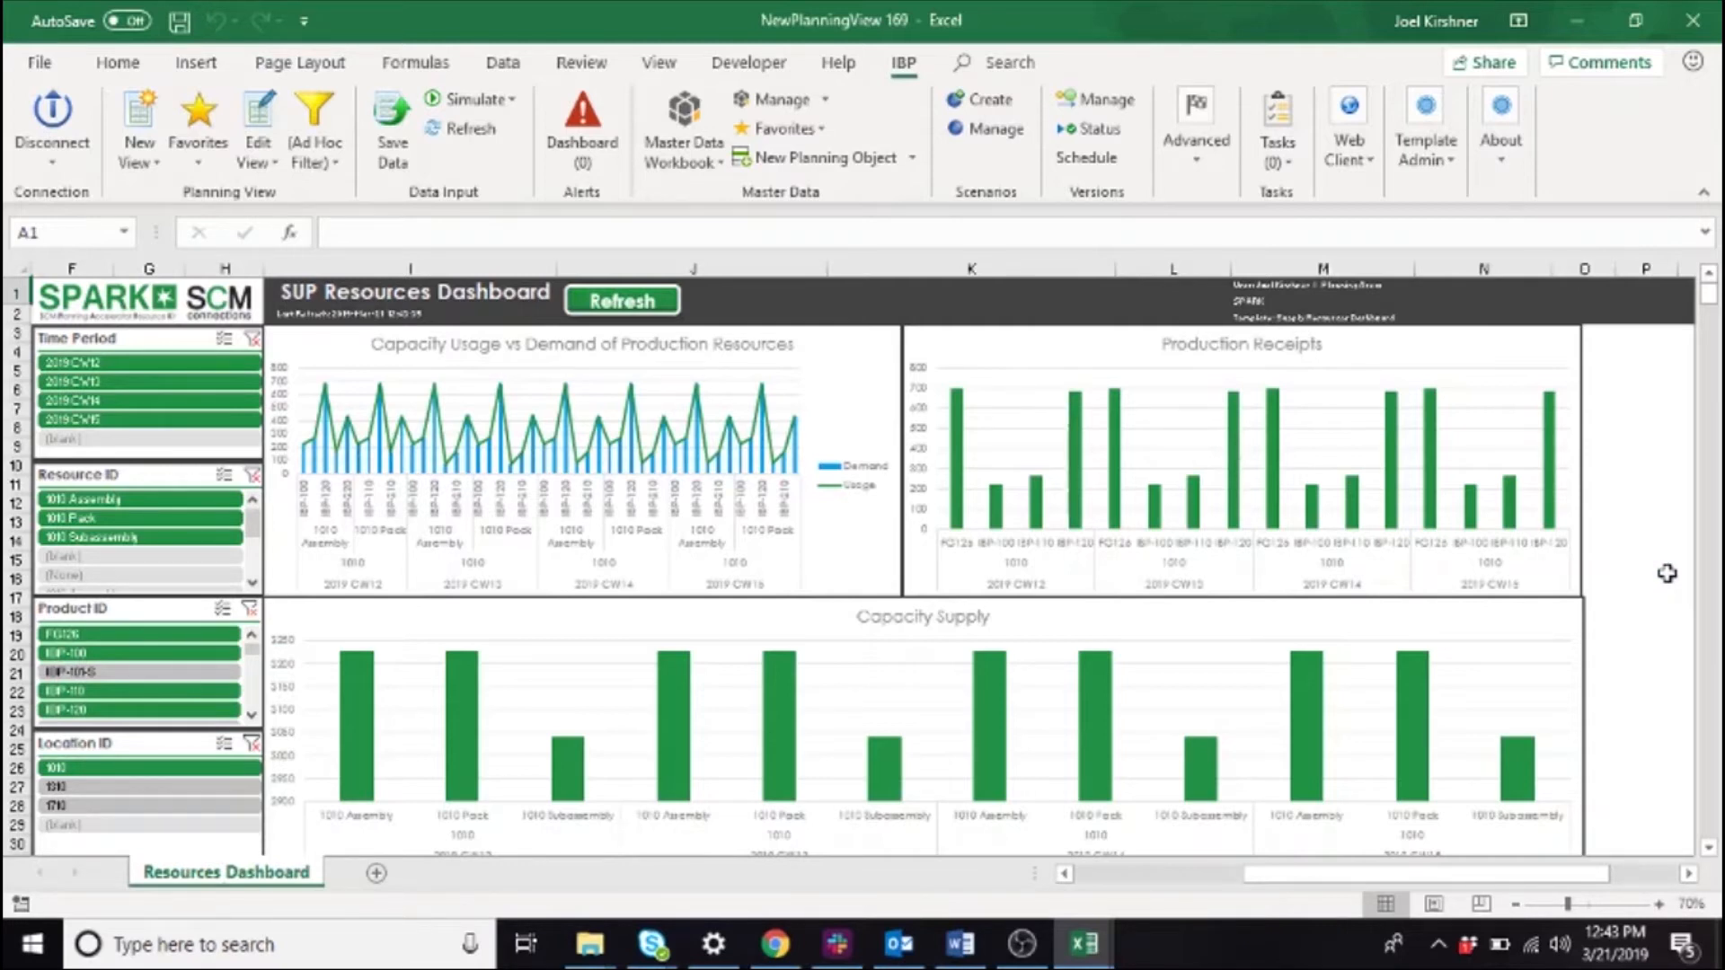
scroll("down", 3)
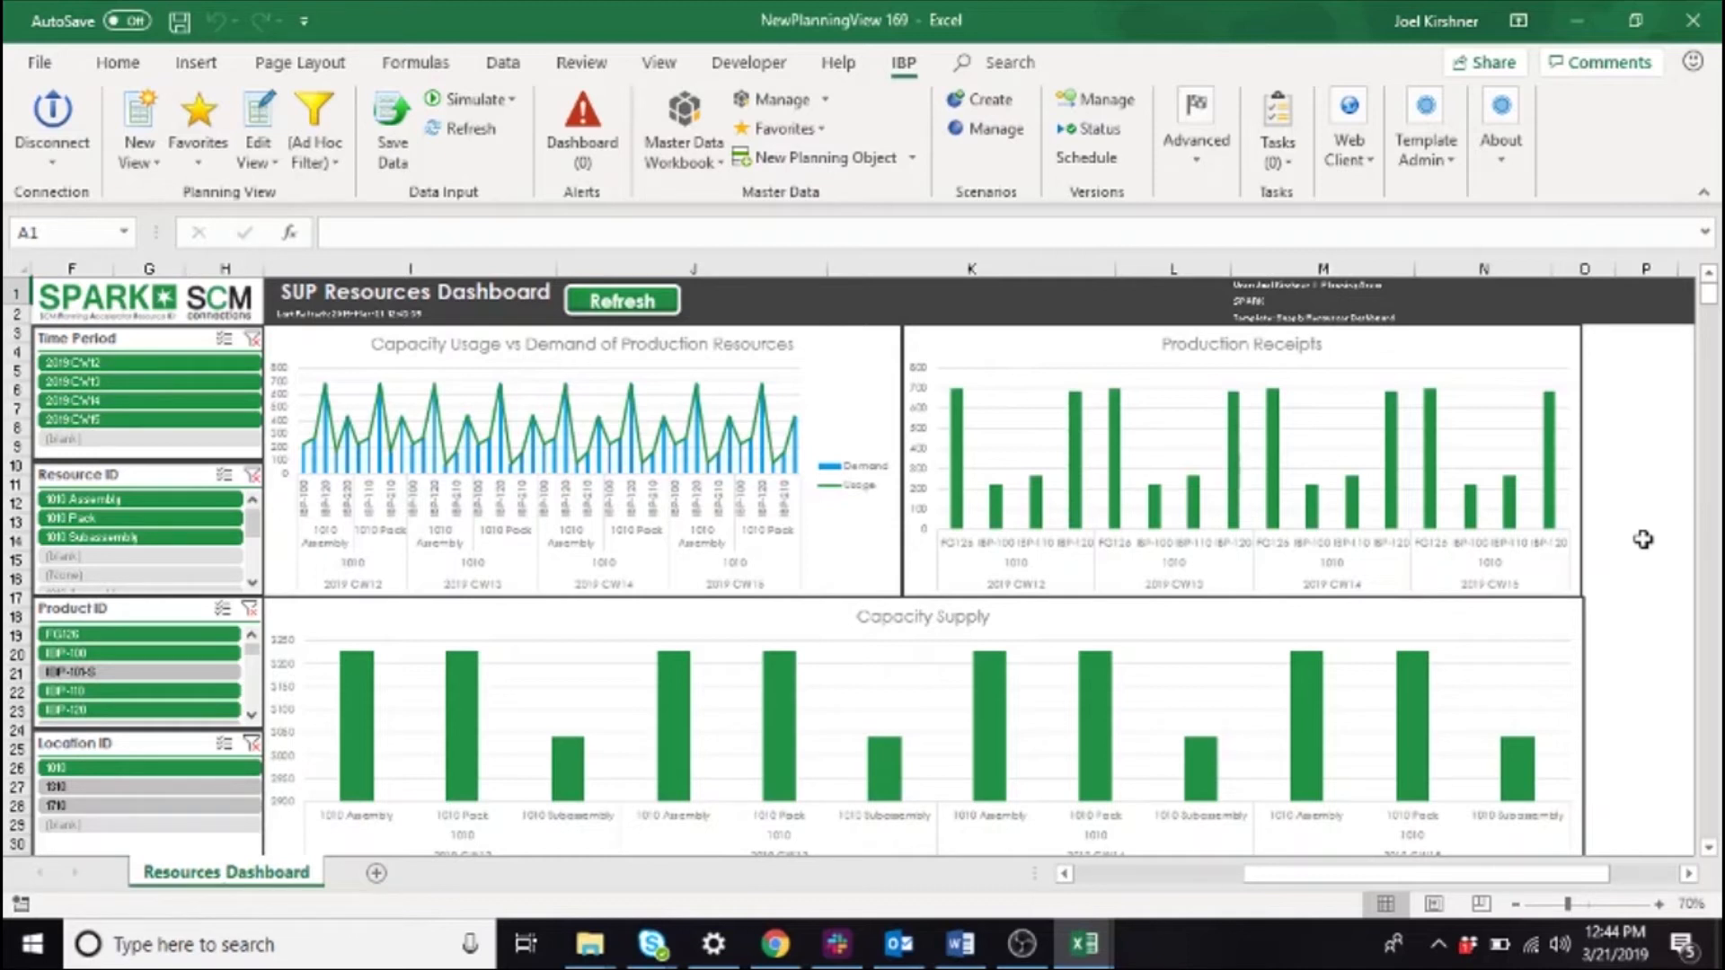
mouse_move(489, 458)
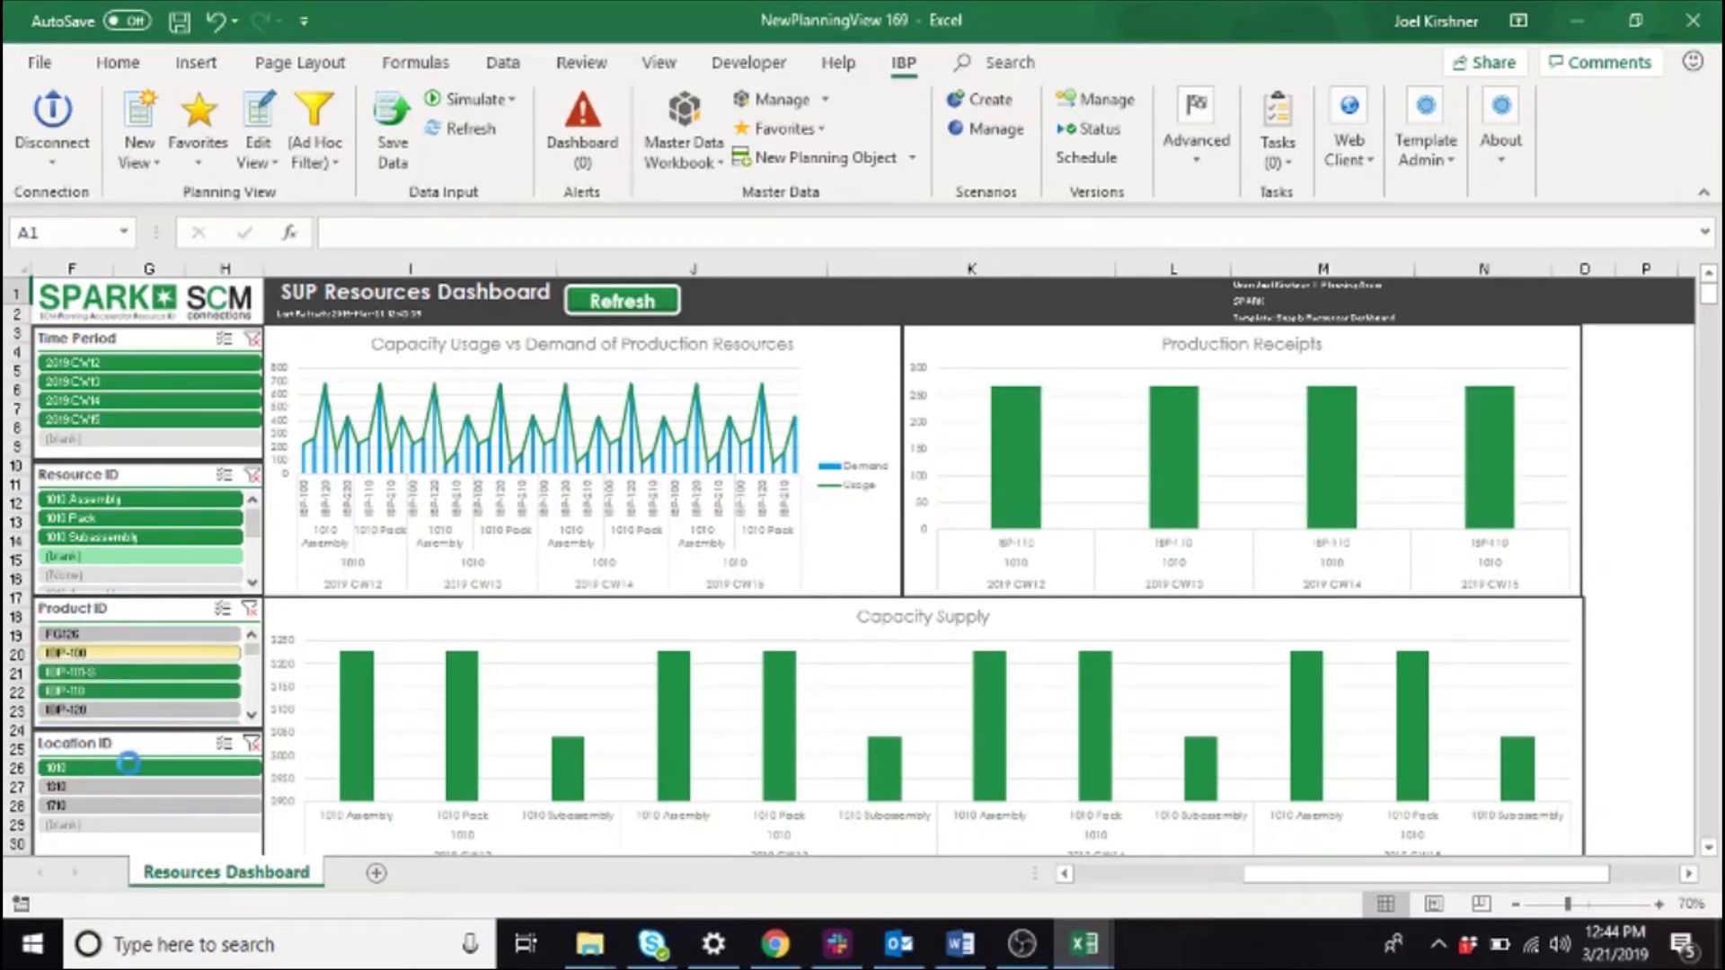
left_click(88, 767)
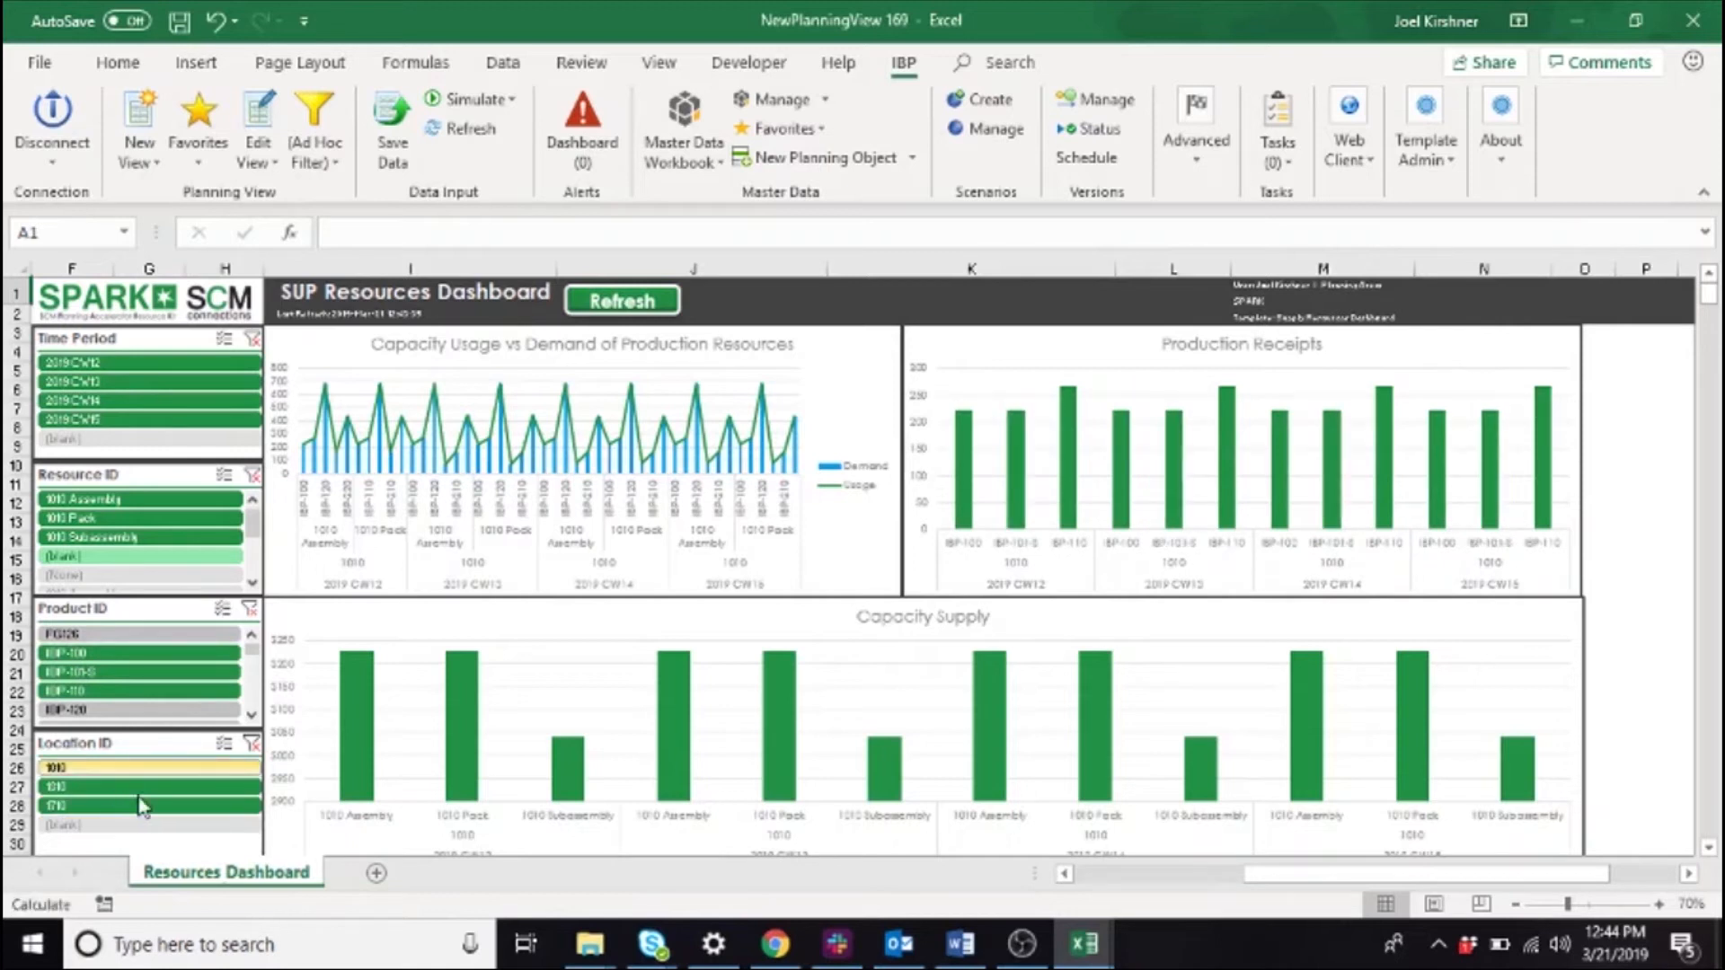
left_click(144, 805)
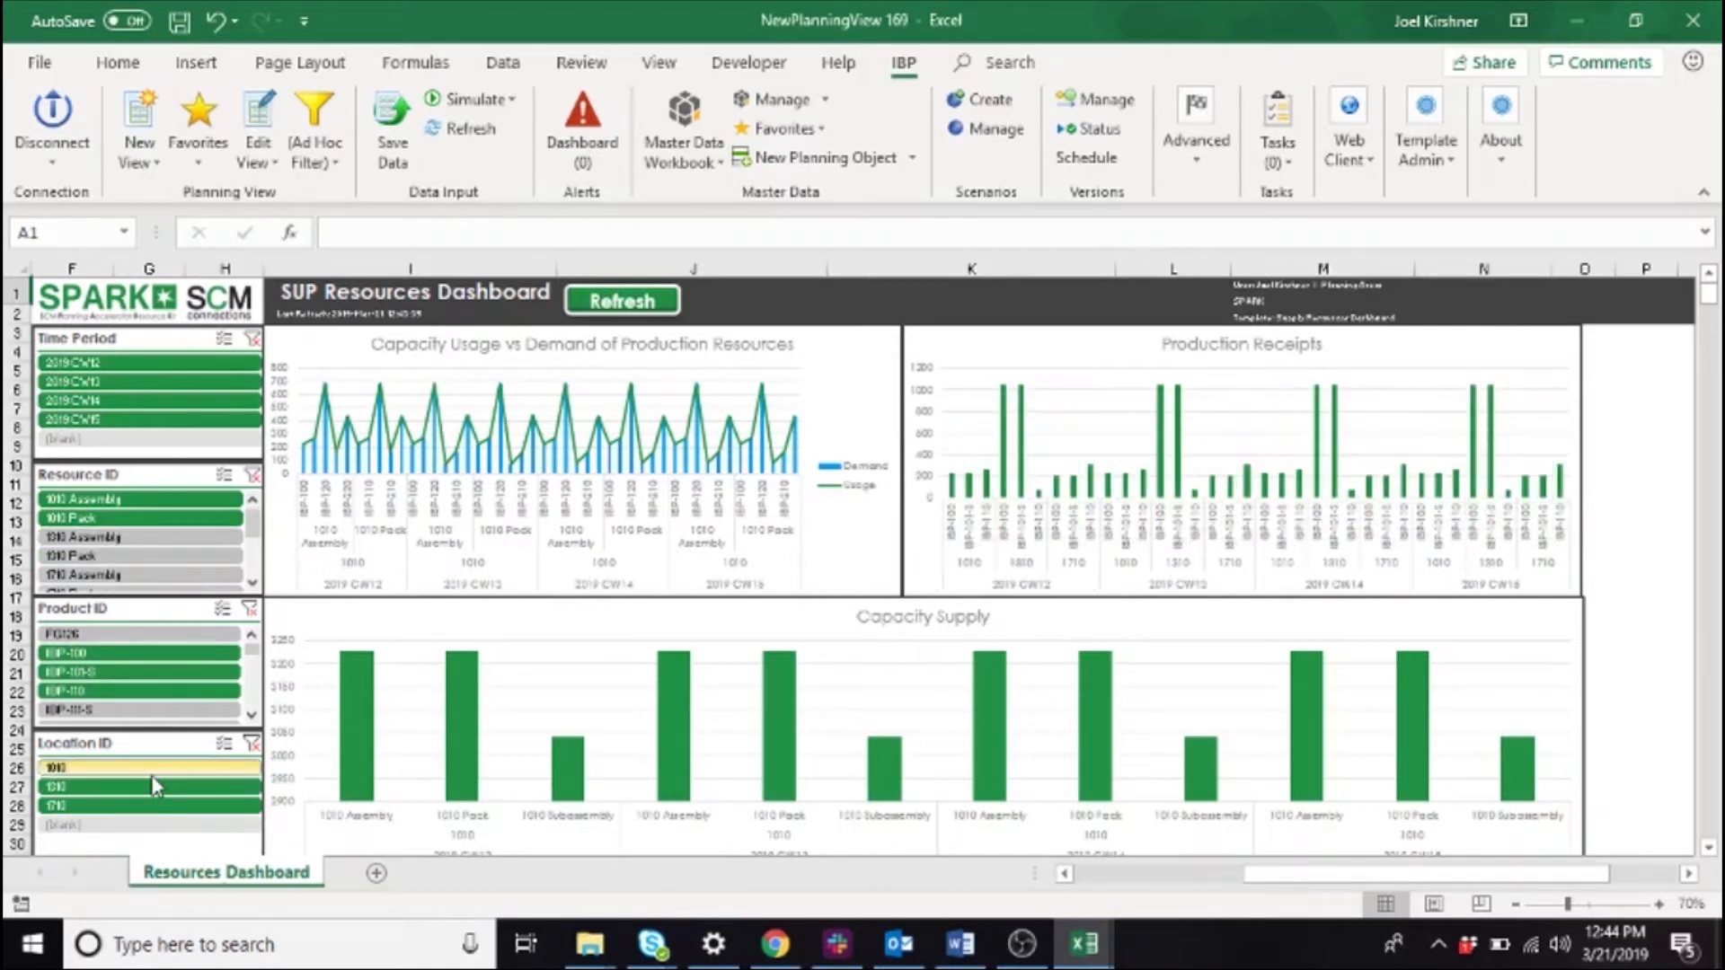